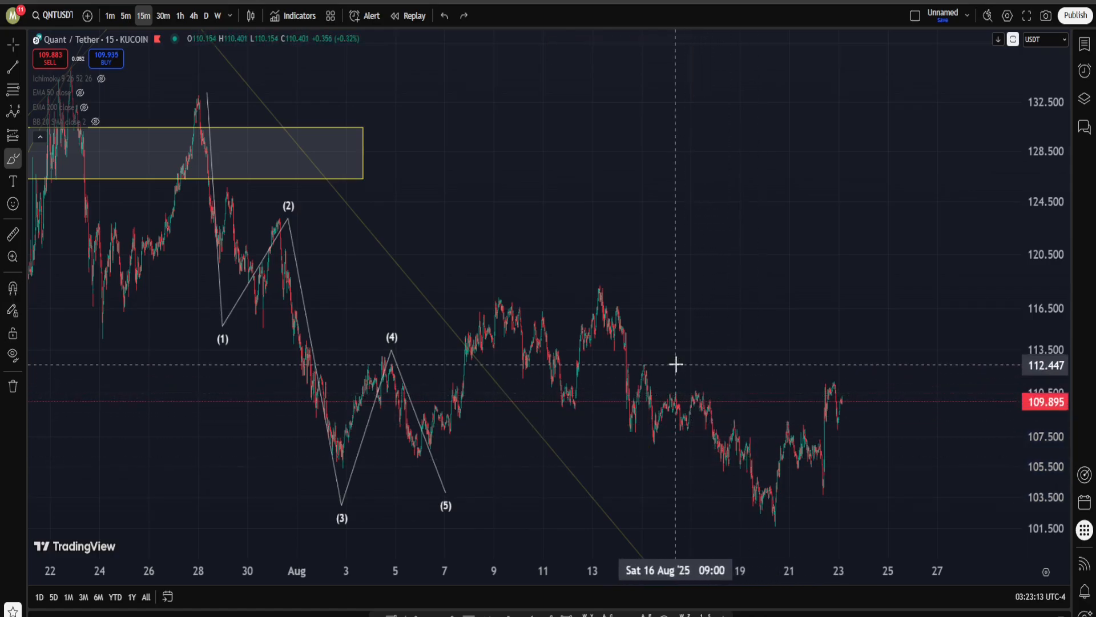
# Pan the QNT/USDT chart and switch it to 30-minute candles
pyautogui.moveTo(678, 370); pyautogui.dragTo(801, 556)
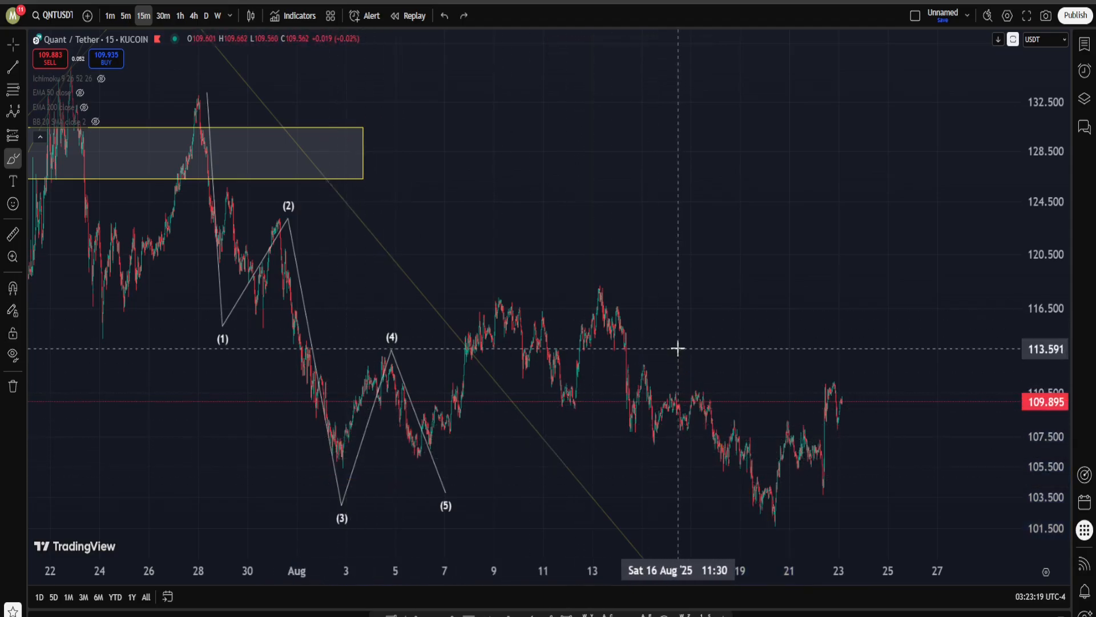
pyautogui.click(162, 15)
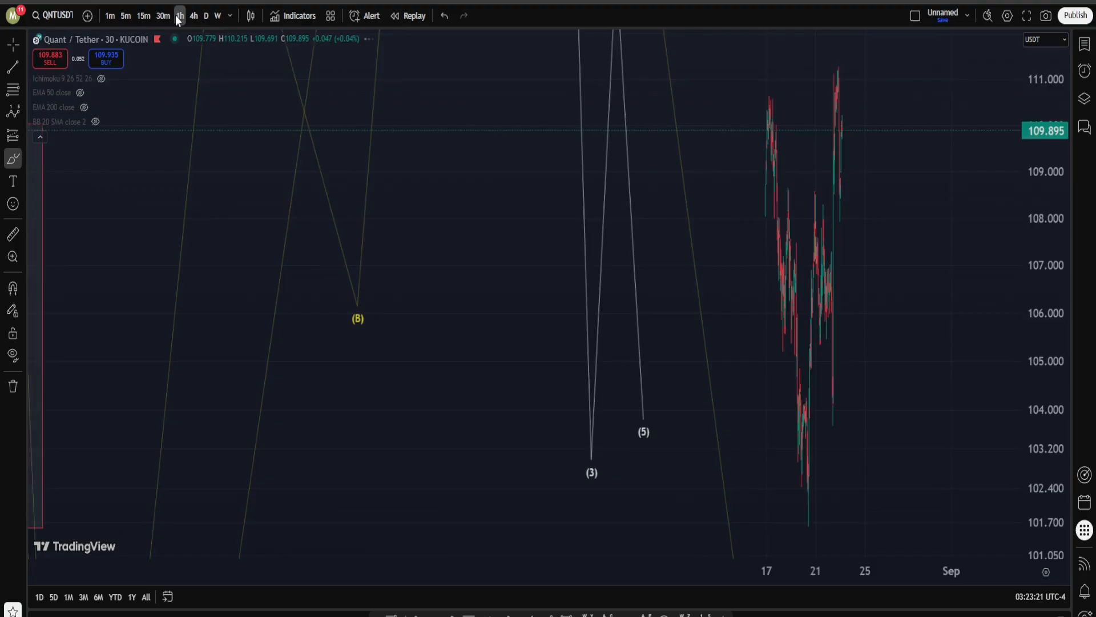
# Switch to 1-hour candles and bring up the chart's context menu
pyautogui.click(179, 14)
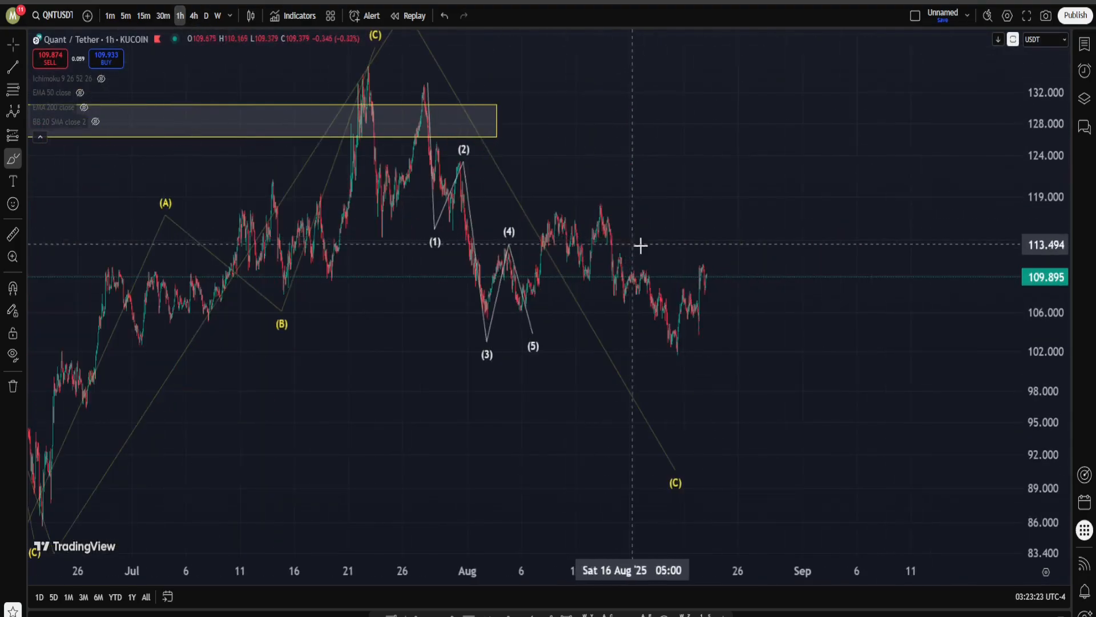
pyautogui.moveTo(376, 69)
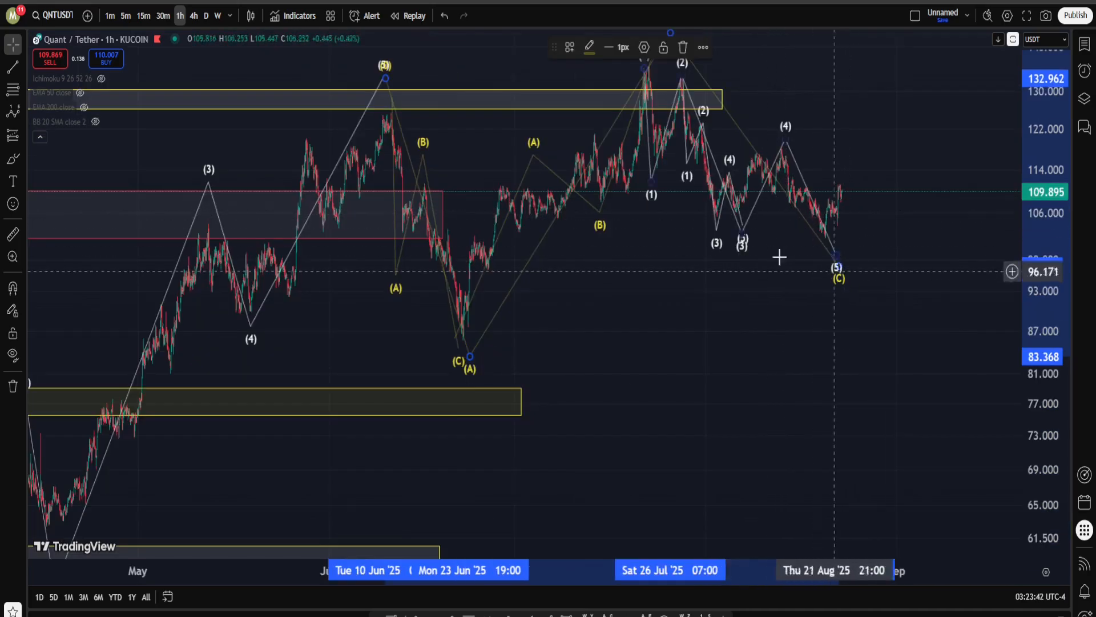
pyautogui.moveTo(878, 241)
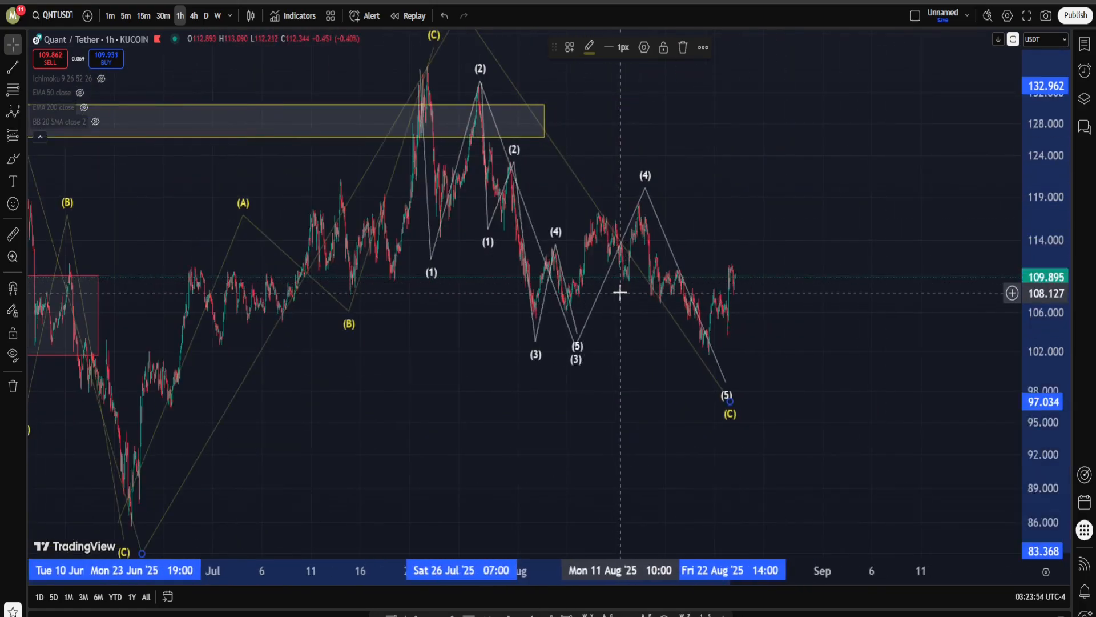
pyautogui.moveTo(658, 350)
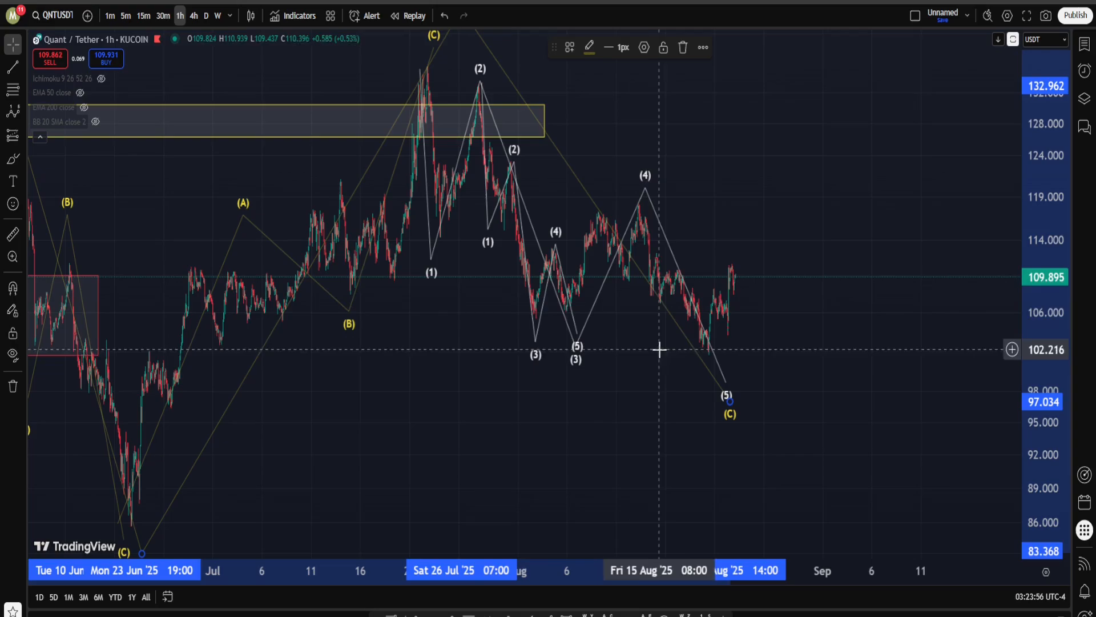
pyautogui.moveTo(886, 194)
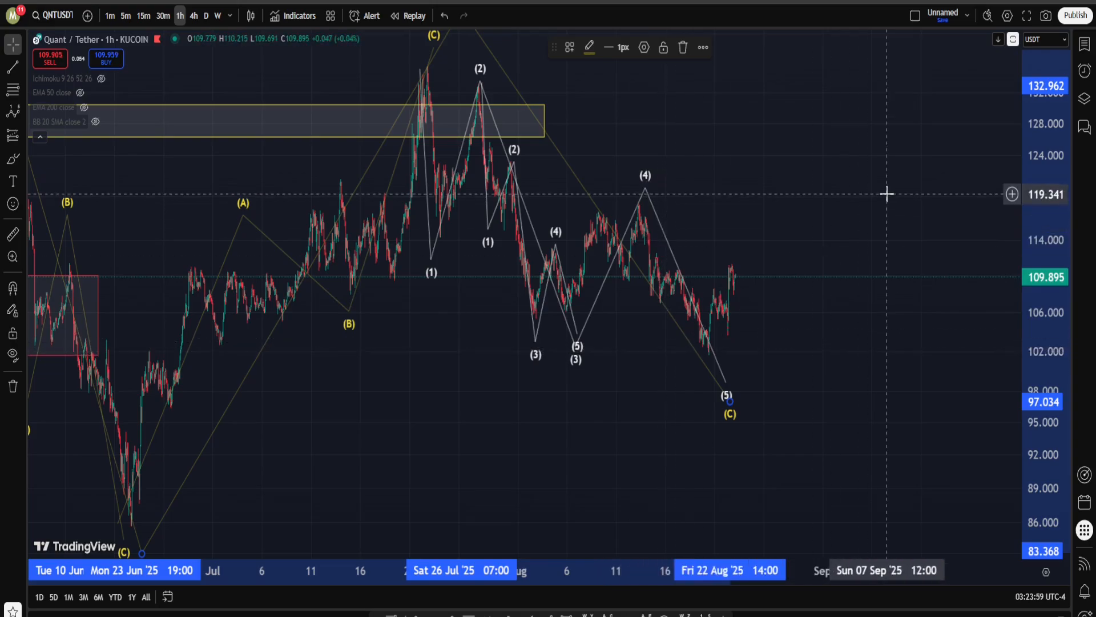
pyautogui.moveTo(848, 145)
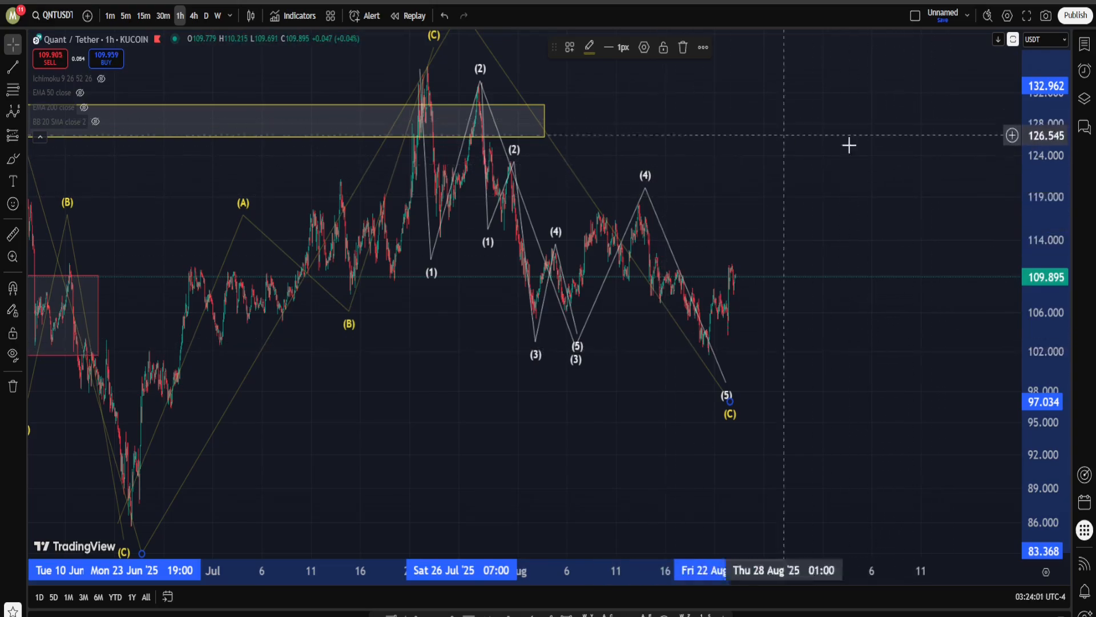
pyautogui.rightClick(848, 128)
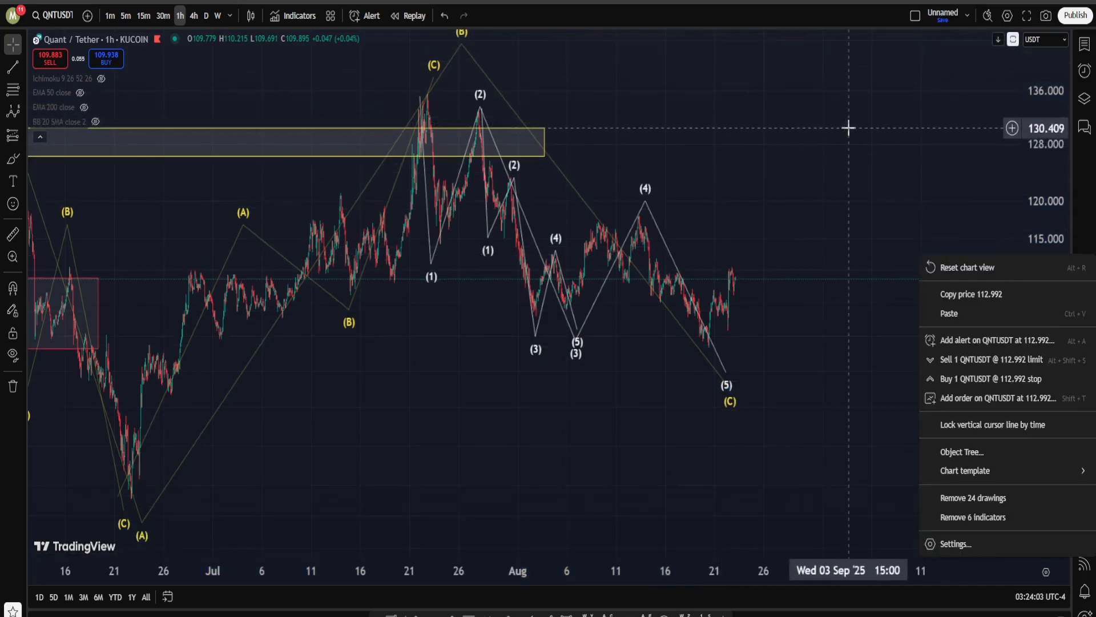
# Reset the 1-hour chart view so price fits the screen around waves (5) and (C)
pyautogui.click(966, 267)
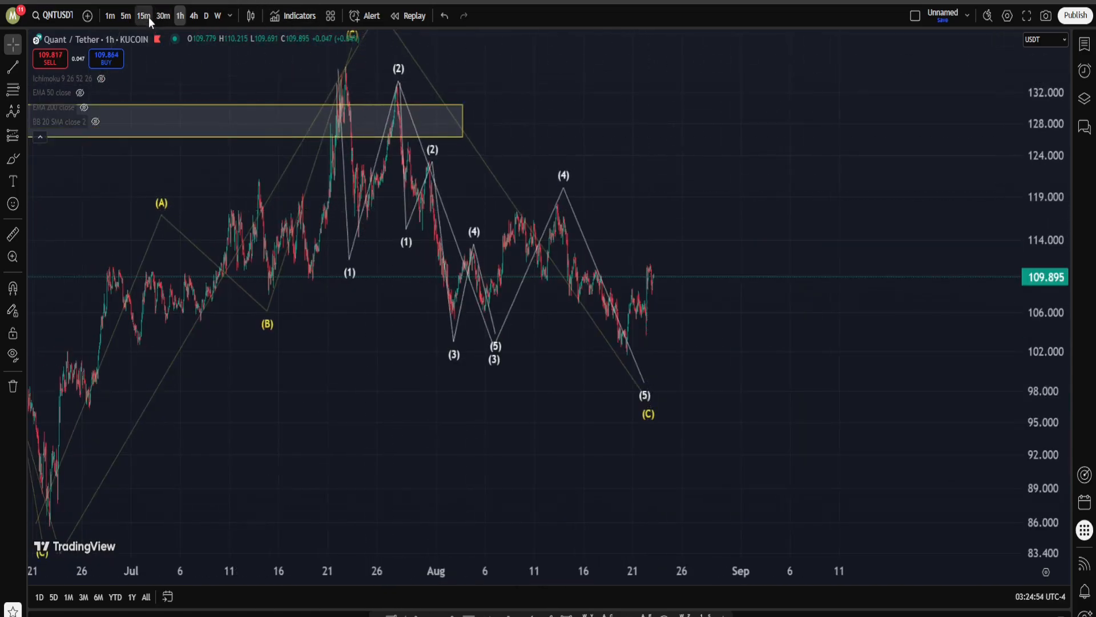
# Switch the QNT/USDT chart back to 15-minute candles
pyautogui.click(144, 15)
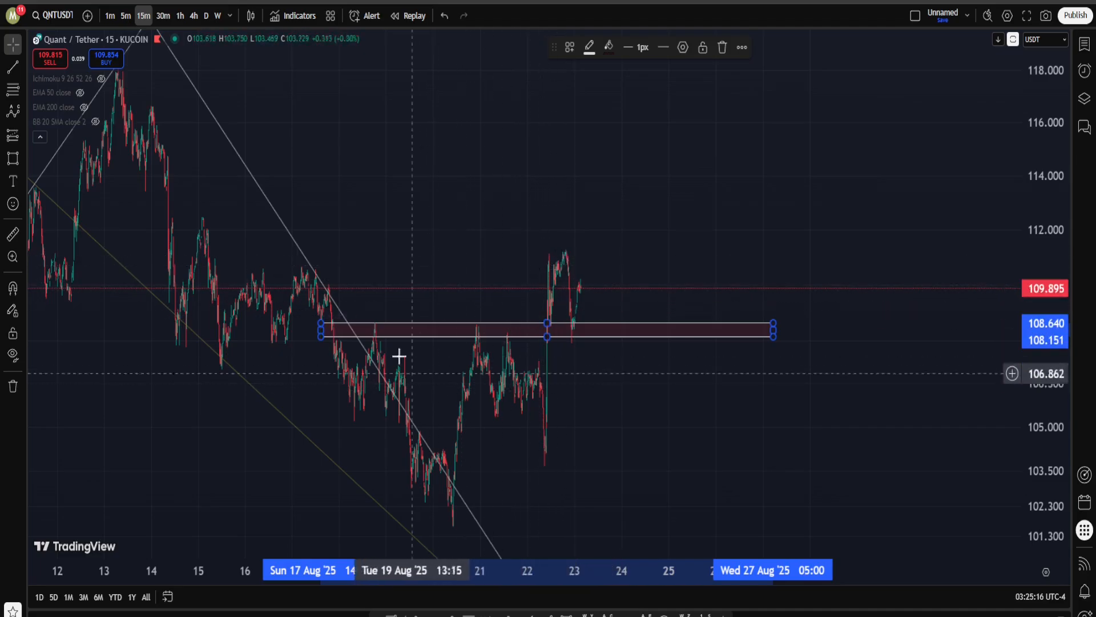
pyautogui.moveTo(506, 415)
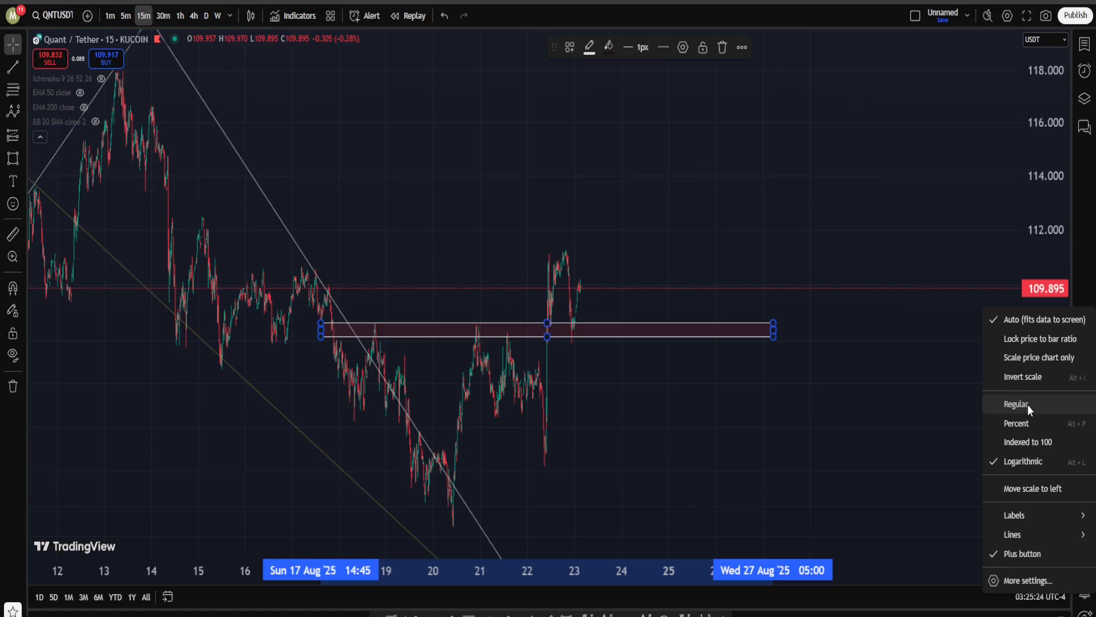
# Change the price axis from logarithmic to a regular linear scale
pyautogui.click(1017, 404)
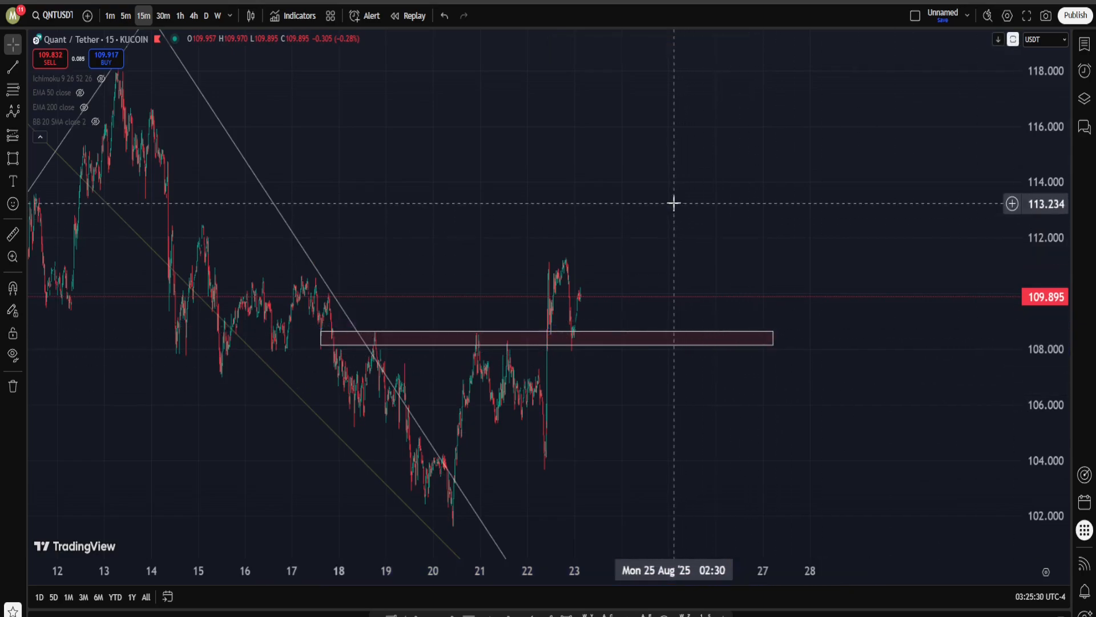
pyautogui.moveTo(674, 204)
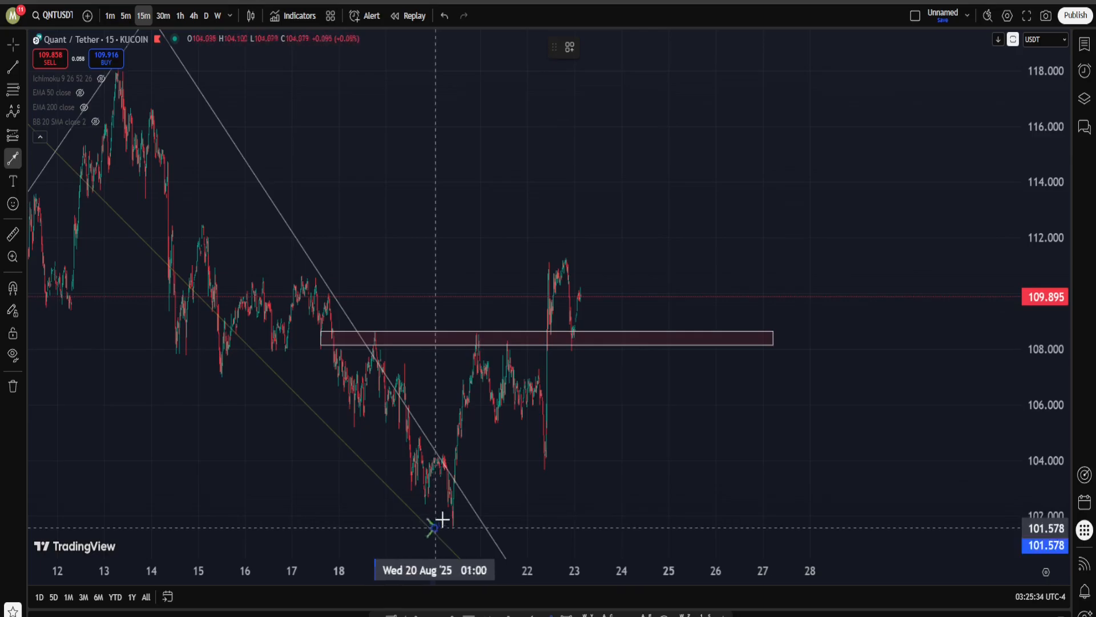
# Draw an upward arrow from the zone near 108.65 projecting a rise toward 115.7
pyautogui.moveTo(434, 527); pyautogui.dragTo(434, 343)
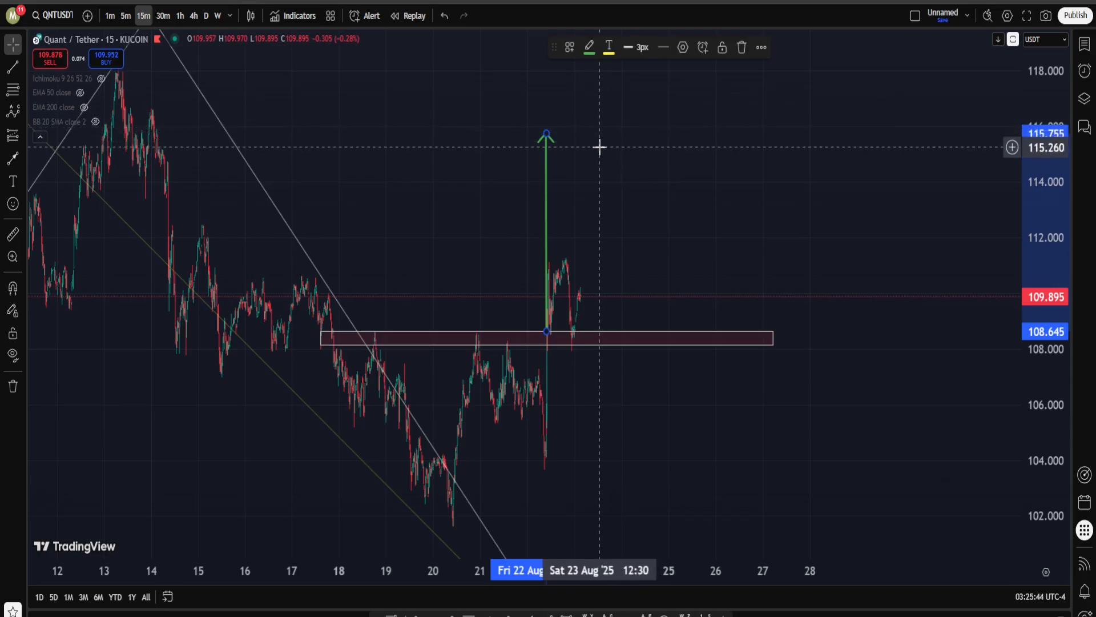
pyautogui.moveTo(594, 216)
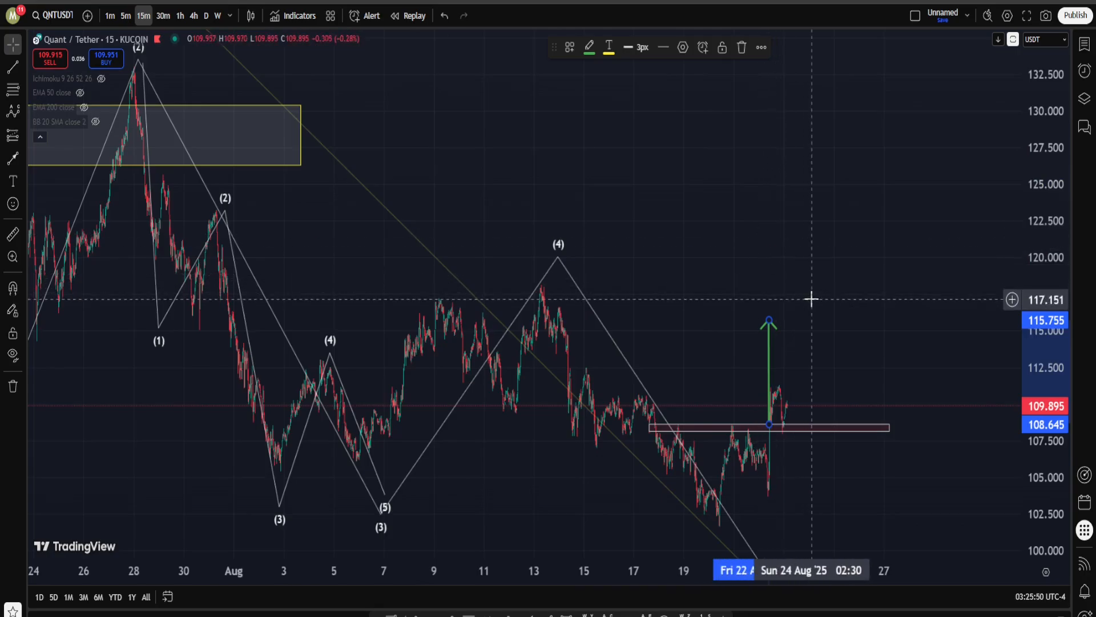
pyautogui.moveTo(845, 276)
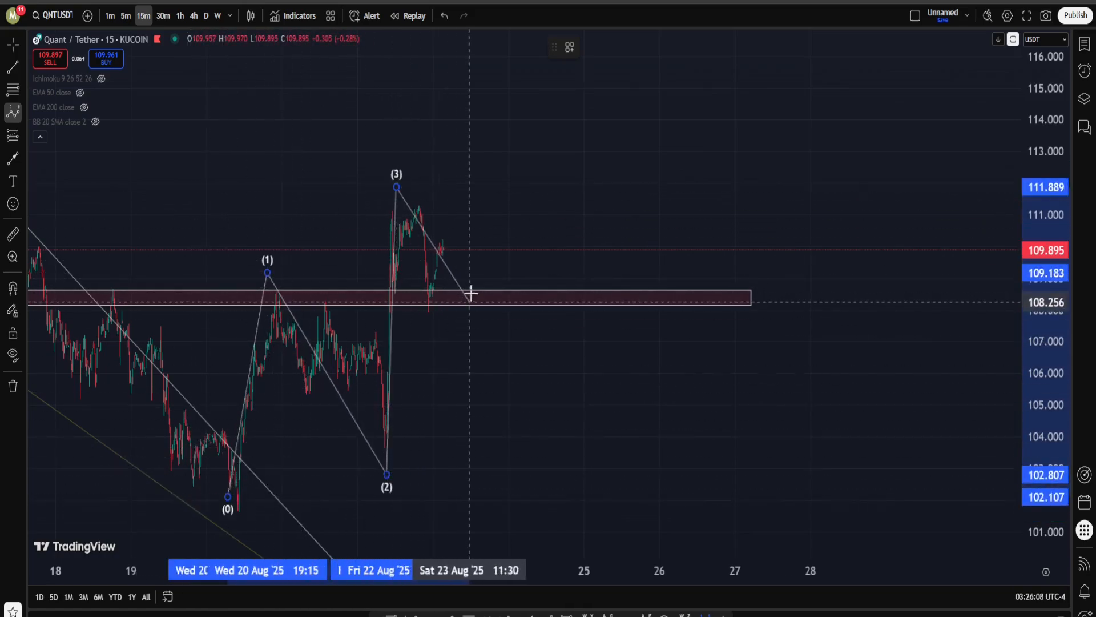
# Extend the new count with wave (4) near 108.3 and wave (5) projected to about 113.7
pyautogui.moveTo(468, 301); pyautogui.dragTo(488, 129)
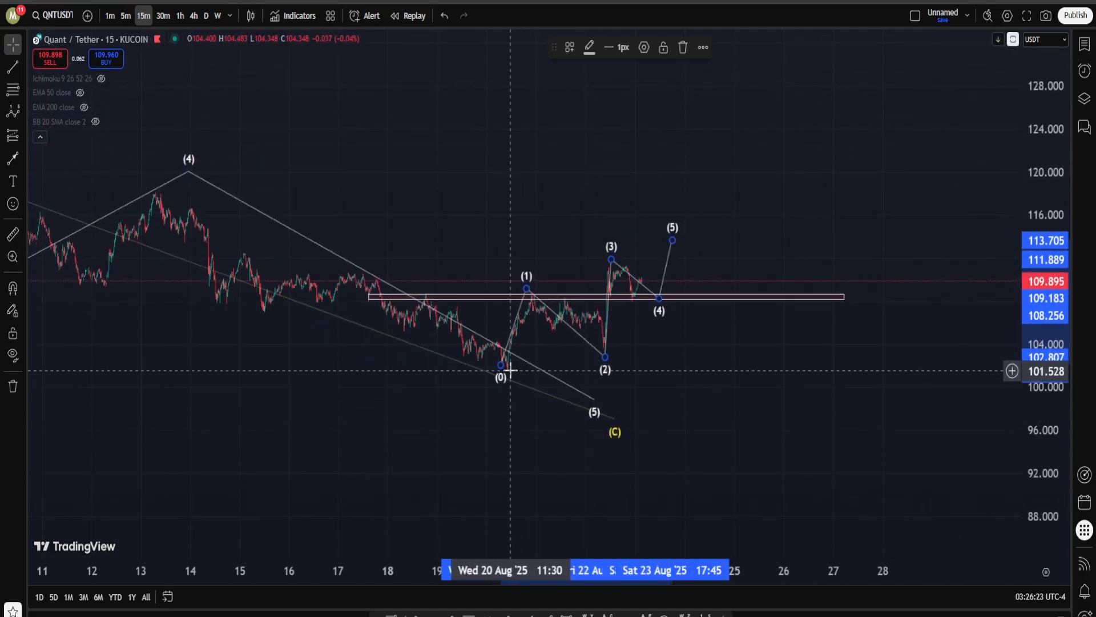
pyautogui.moveTo(665, 387)
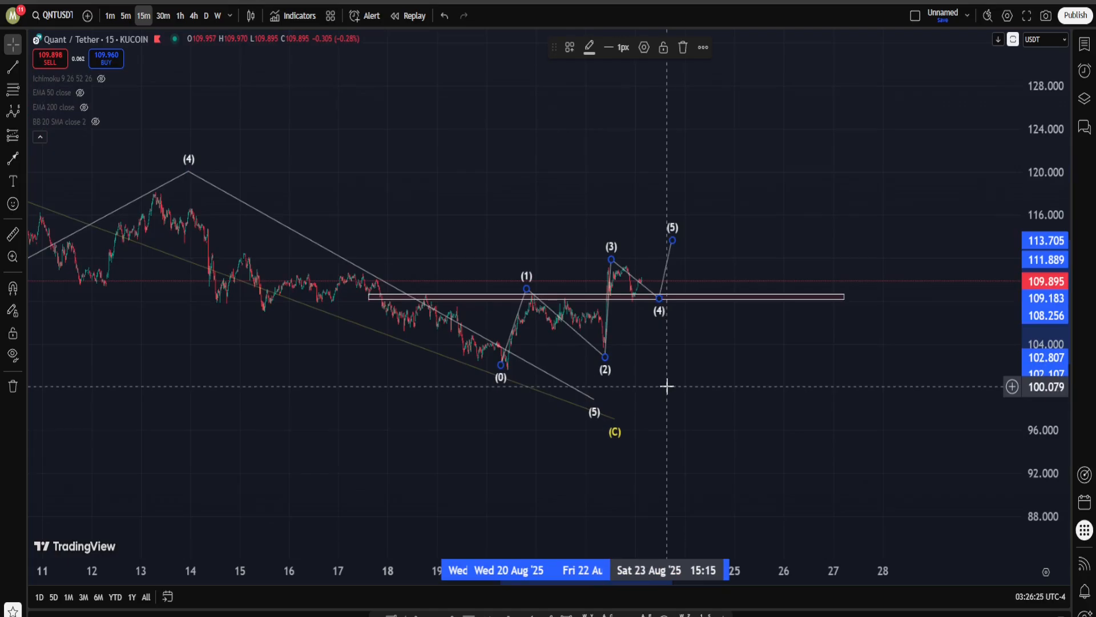
pyautogui.moveTo(642, 331)
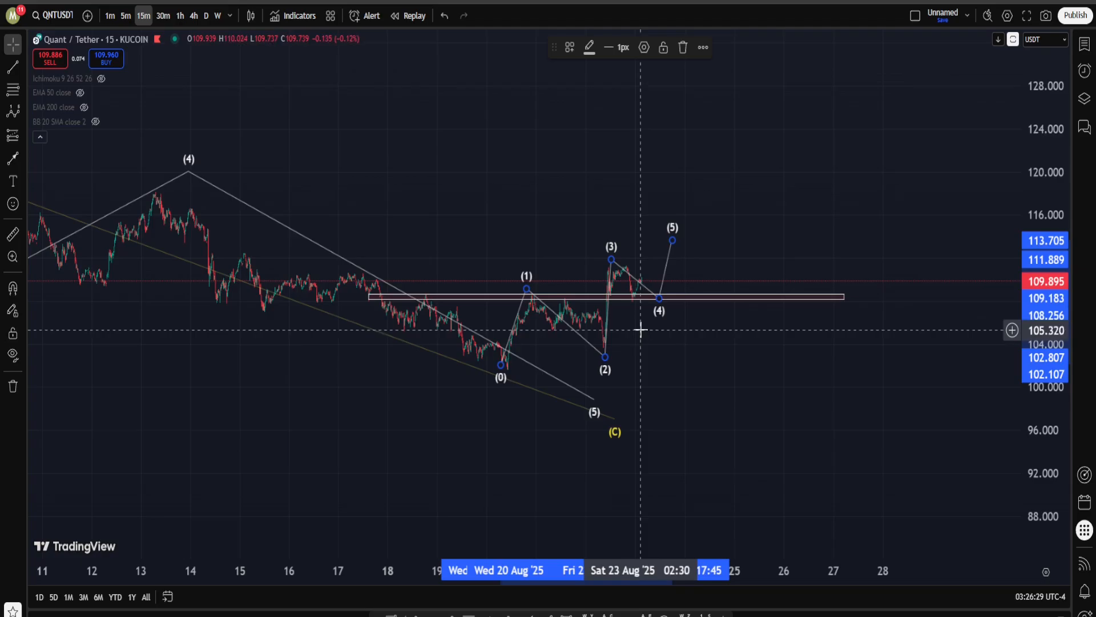
pyautogui.moveTo(343, 186)
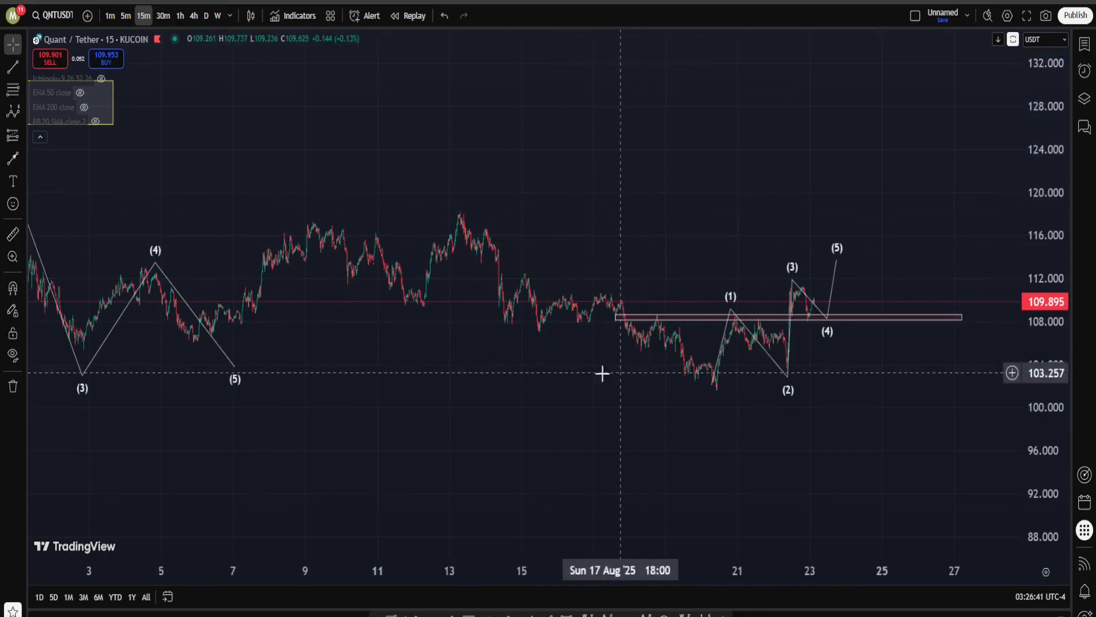
pyautogui.moveTo(478, 230)
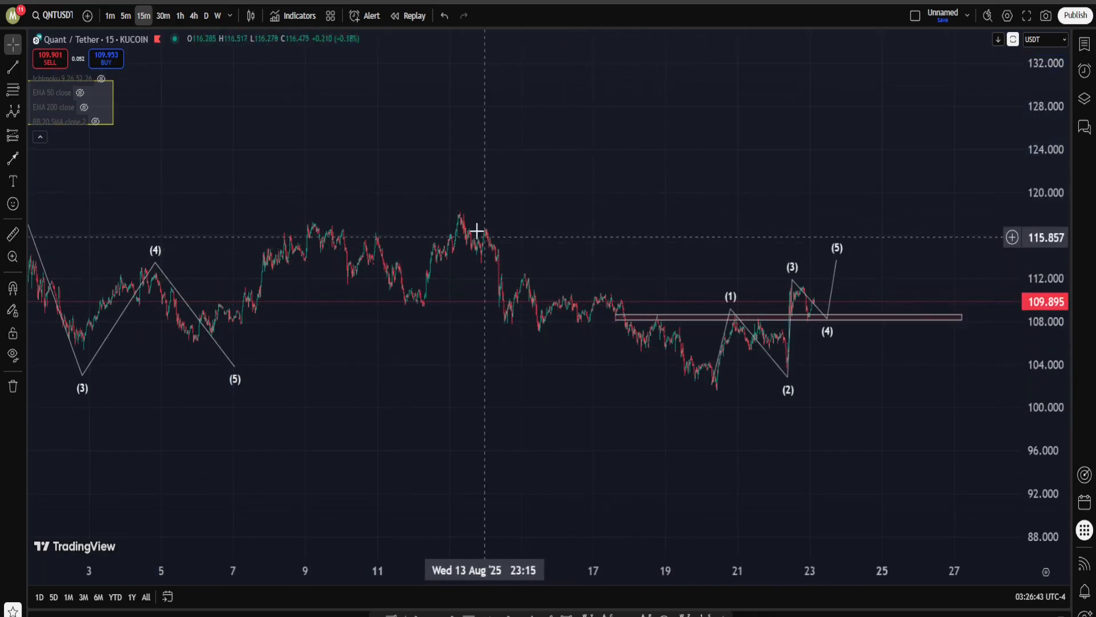
pyautogui.moveTo(455, 213)
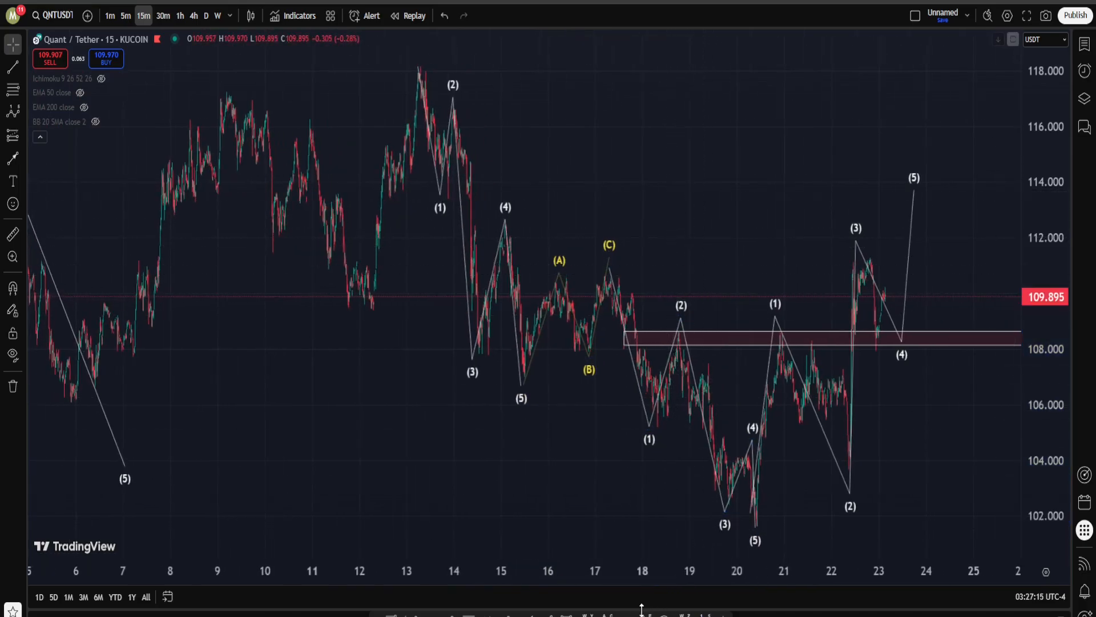
pyautogui.moveTo(653, 263); pyautogui.dragTo(709, 332)
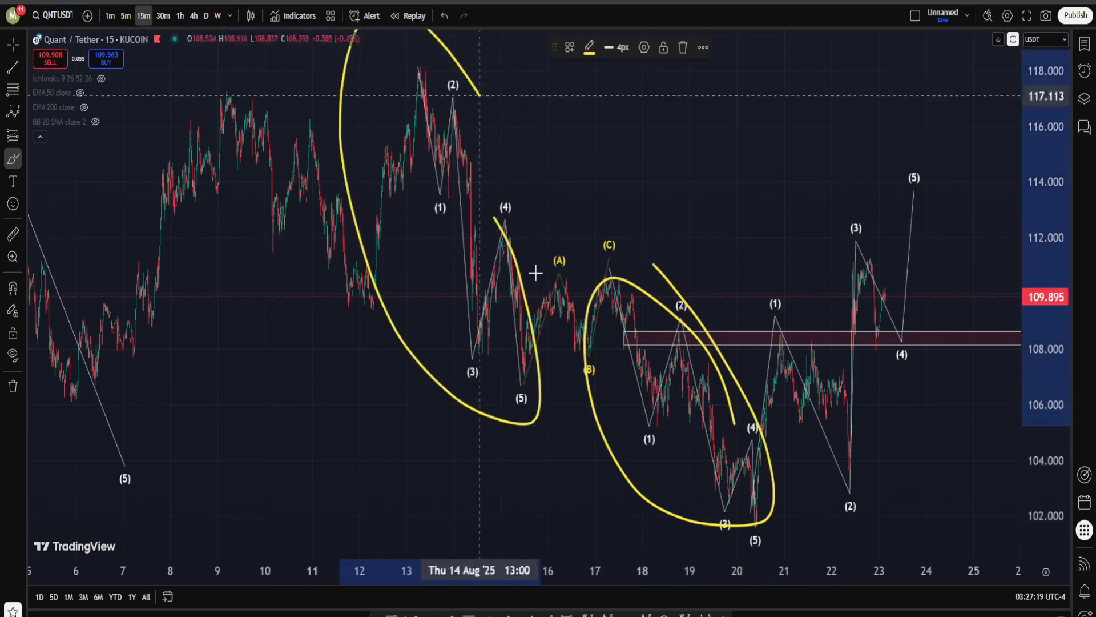
pyautogui.moveTo(715, 306)
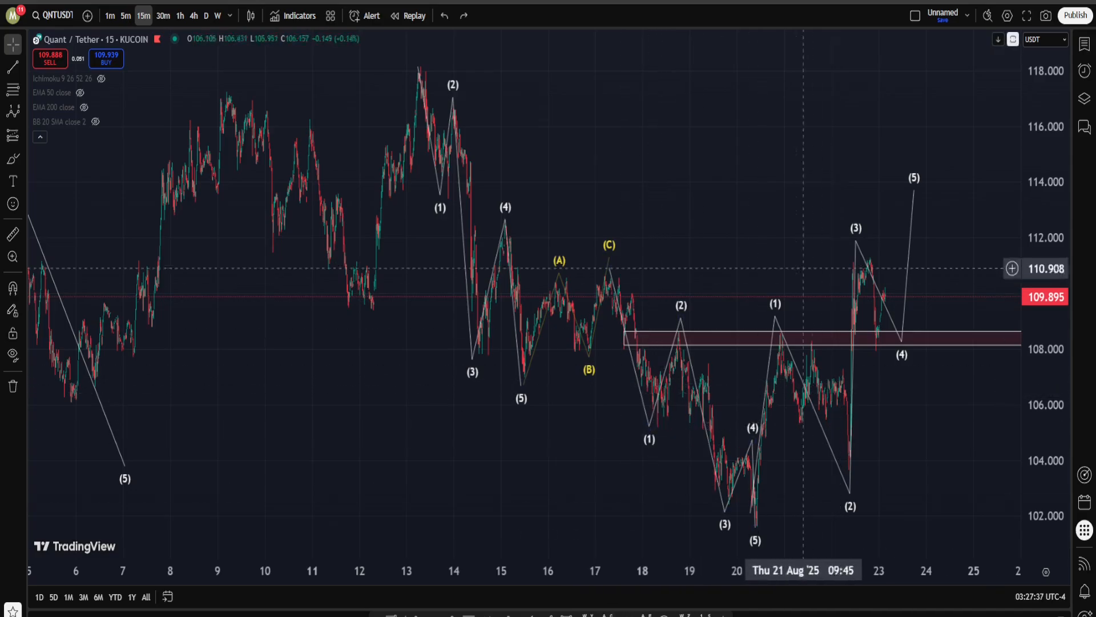
pyautogui.moveTo(666, 236)
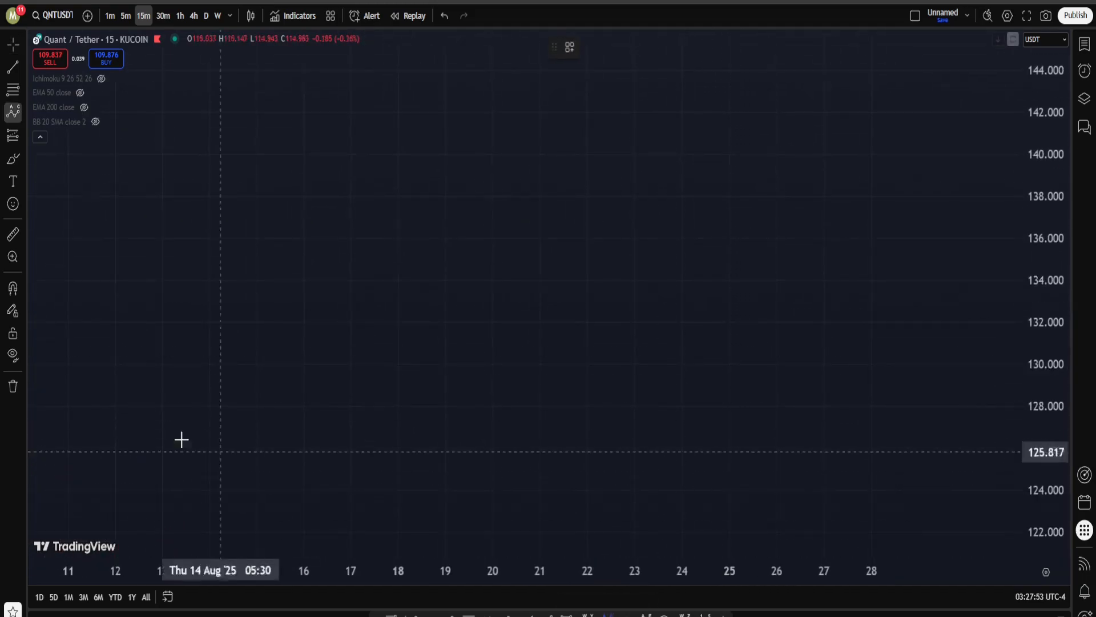
pyautogui.moveTo(188, 437)
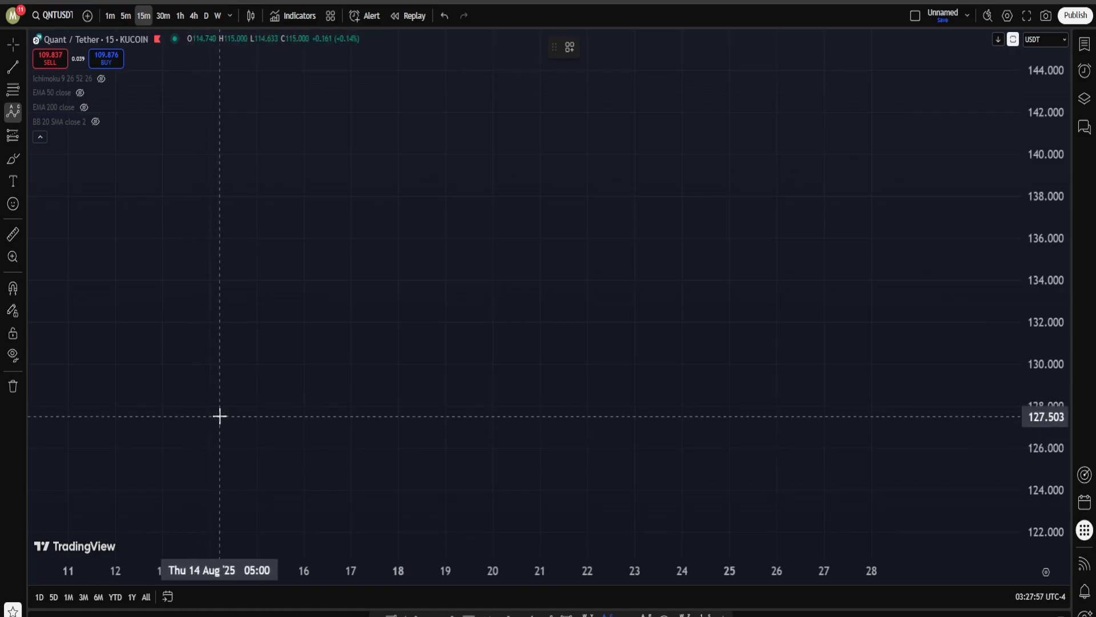
# Sketch a yellow (0)-(A)-(B)-(C) correction in empty space and lower its (C) end
pyautogui.moveTo(213, 418); pyautogui.dragTo(319, 226)
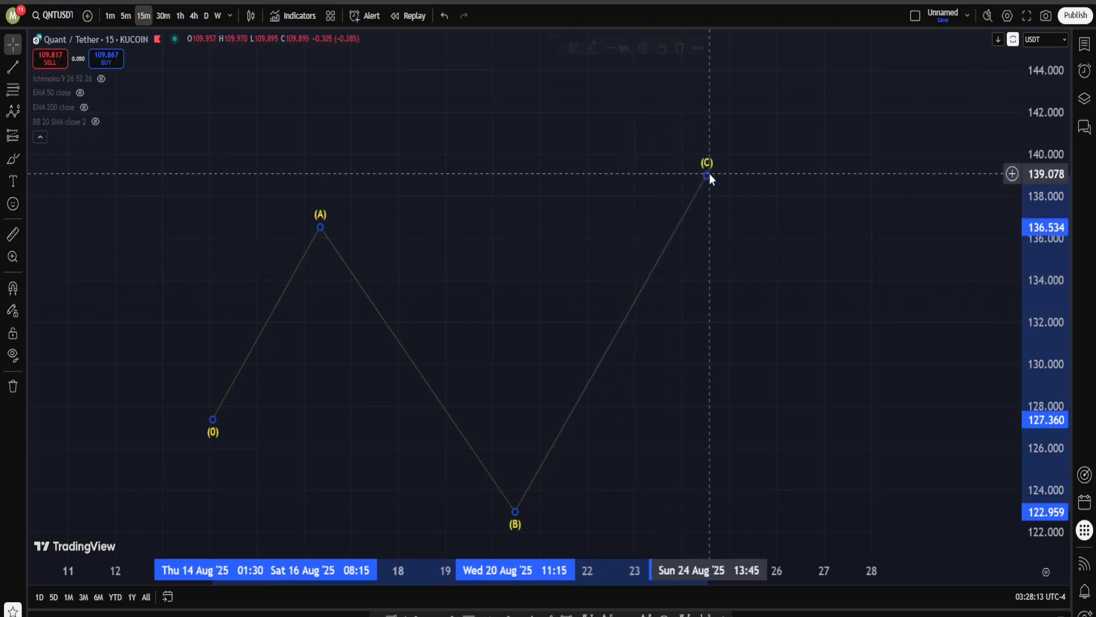
pyautogui.click(708, 176)
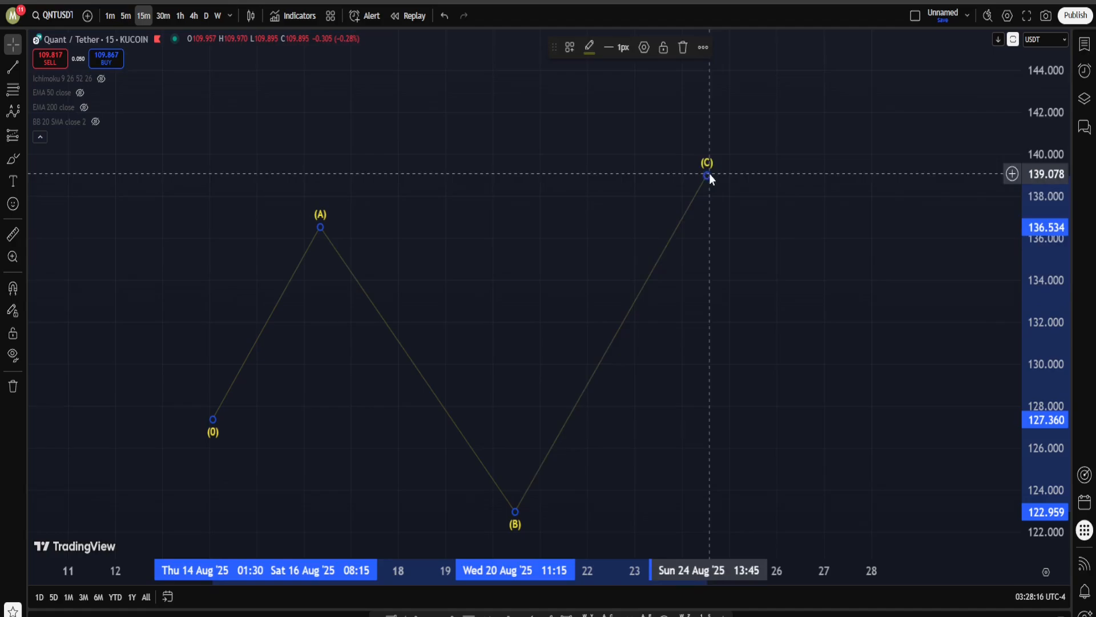
pyautogui.moveTo(706, 176); pyautogui.dragTo(613, 293)
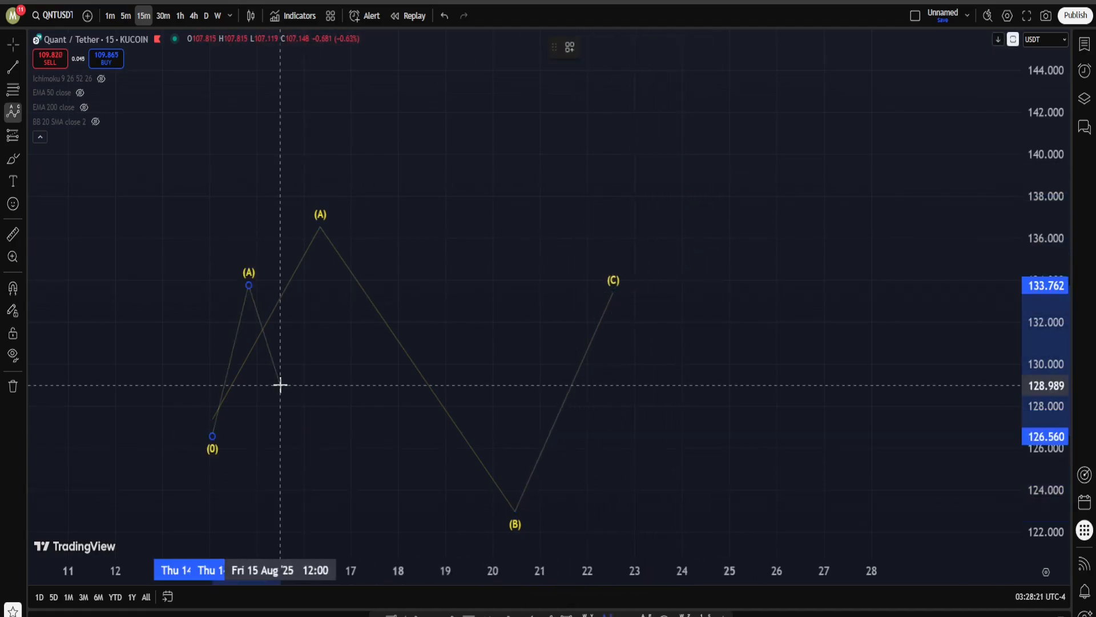
# Draw a smaller ABC correction nested inside the first leg A
pyautogui.moveTo(279, 385); pyautogui.dragTo(310, 223)
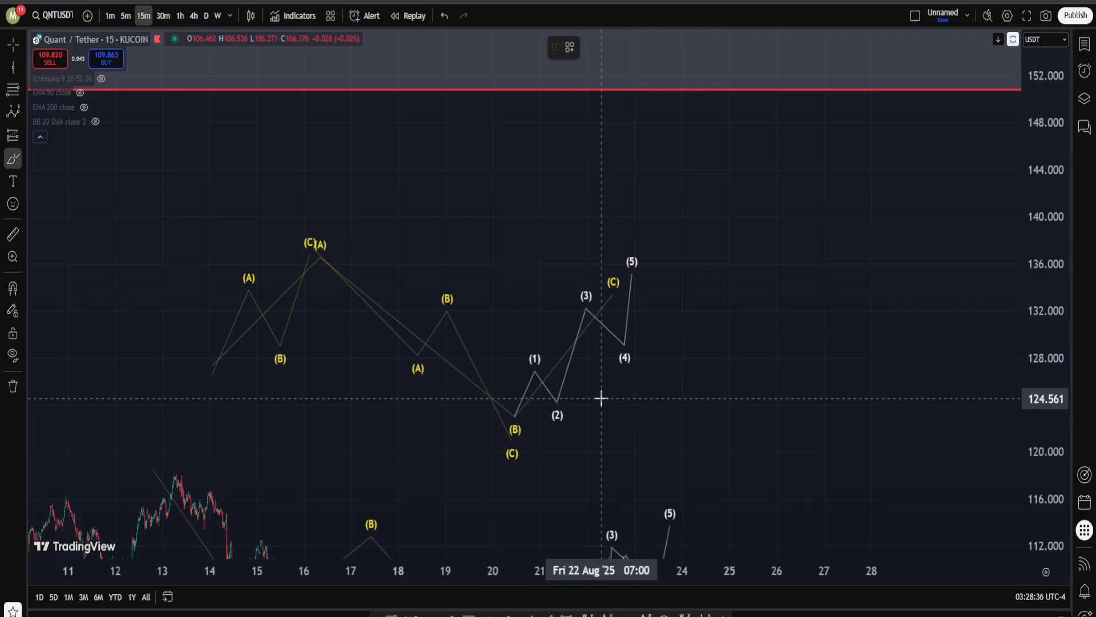
pyautogui.moveTo(586, 388)
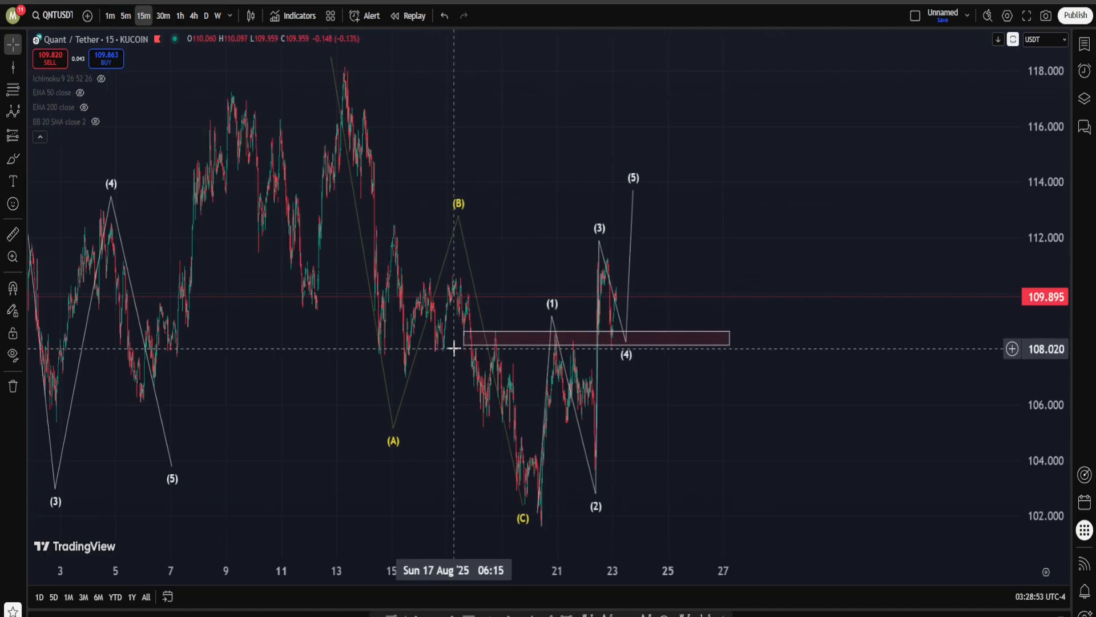
pyautogui.moveTo(825, 194)
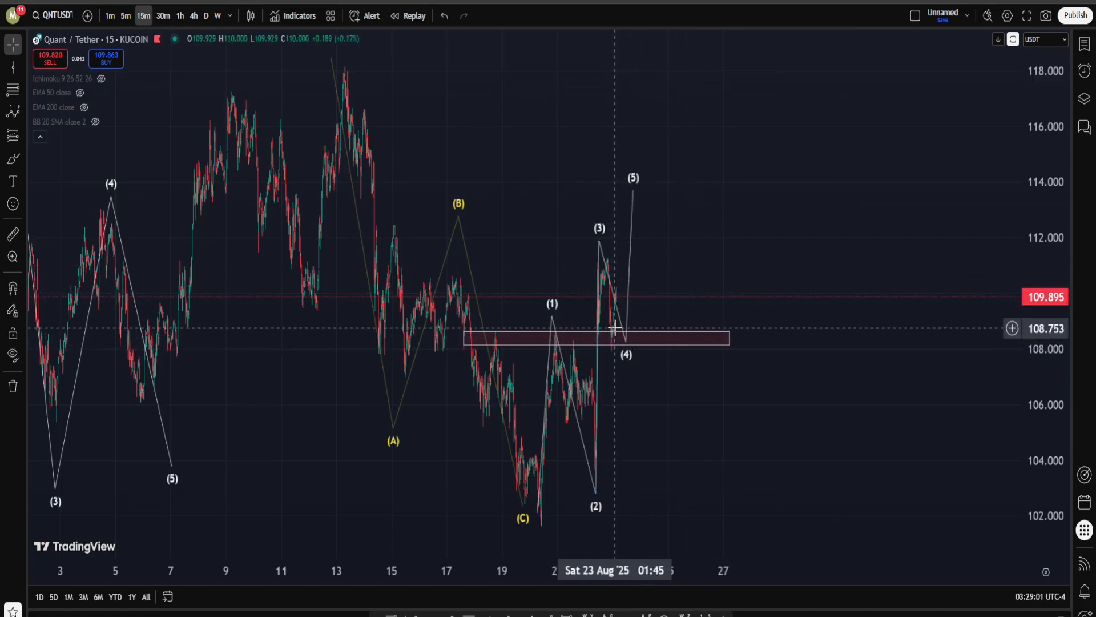
pyautogui.moveTo(556, 362)
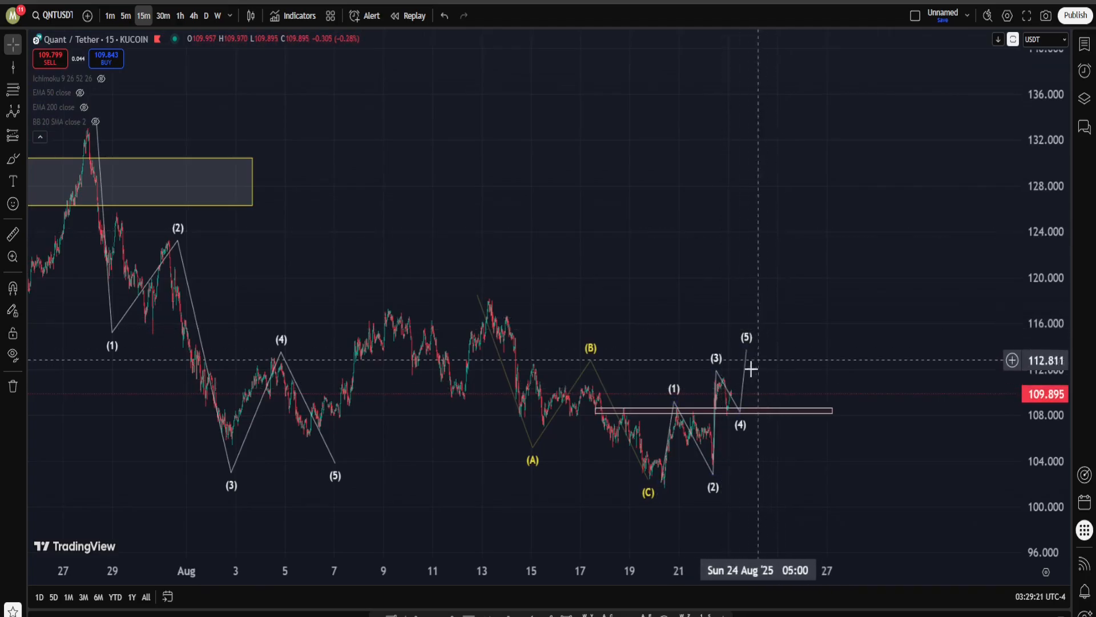
pyautogui.moveTo(666, 428)
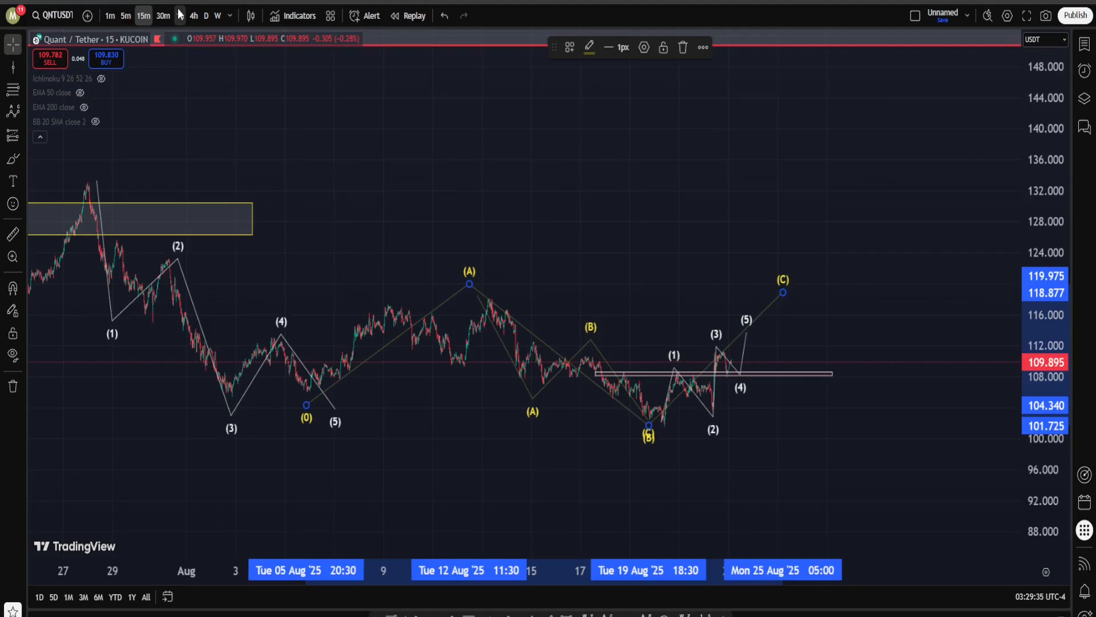
# Finish the larger ABC at (C) and sketch the yellow drop from the (4)/(C) high toward wave (5) near 92
pyautogui.click(179, 15)
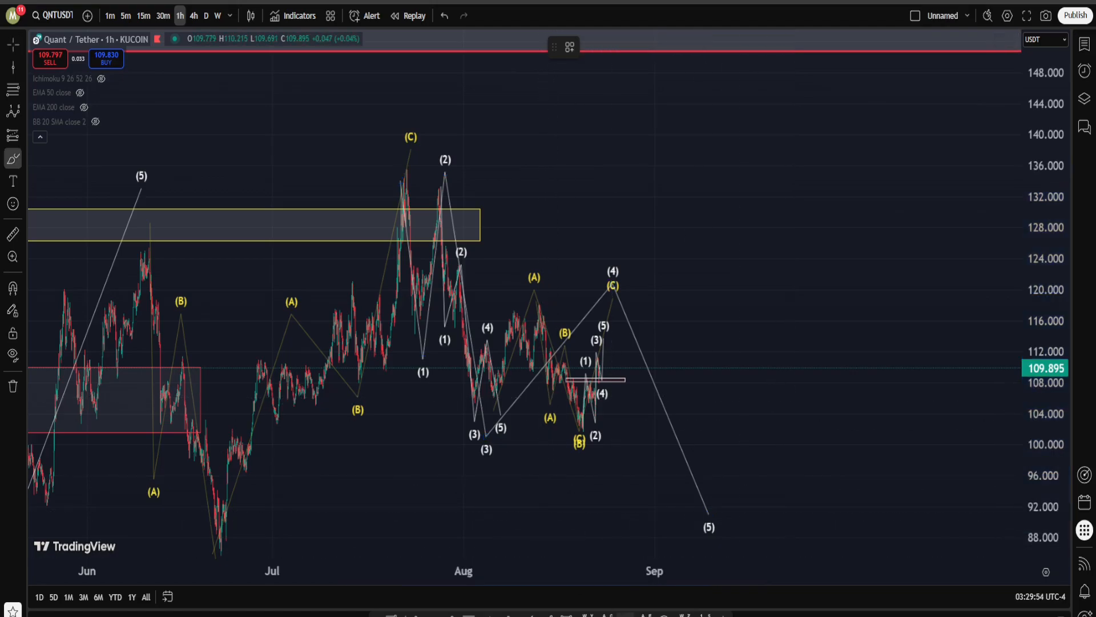
pyautogui.moveTo(614, 301)
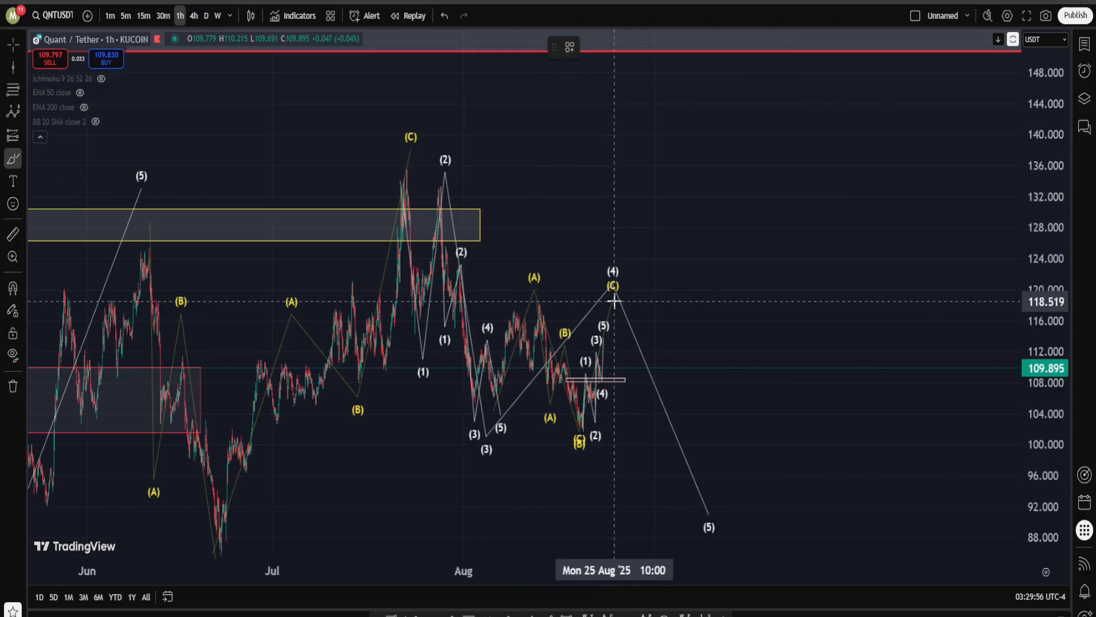
pyautogui.moveTo(612, 301); pyautogui.dragTo(702, 500)
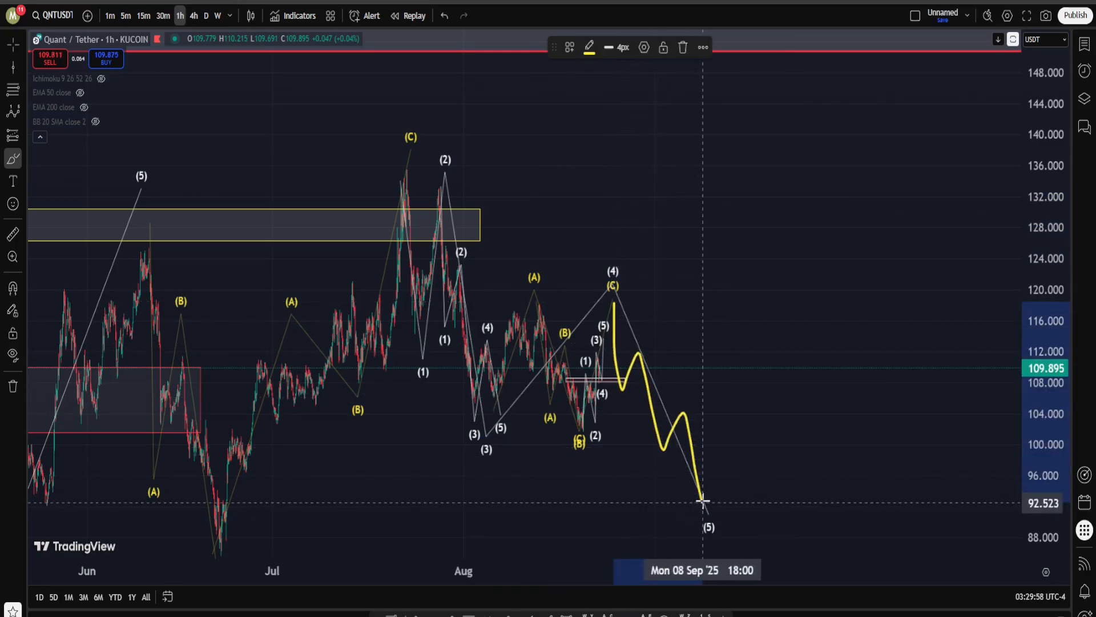
pyautogui.moveTo(673, 399)
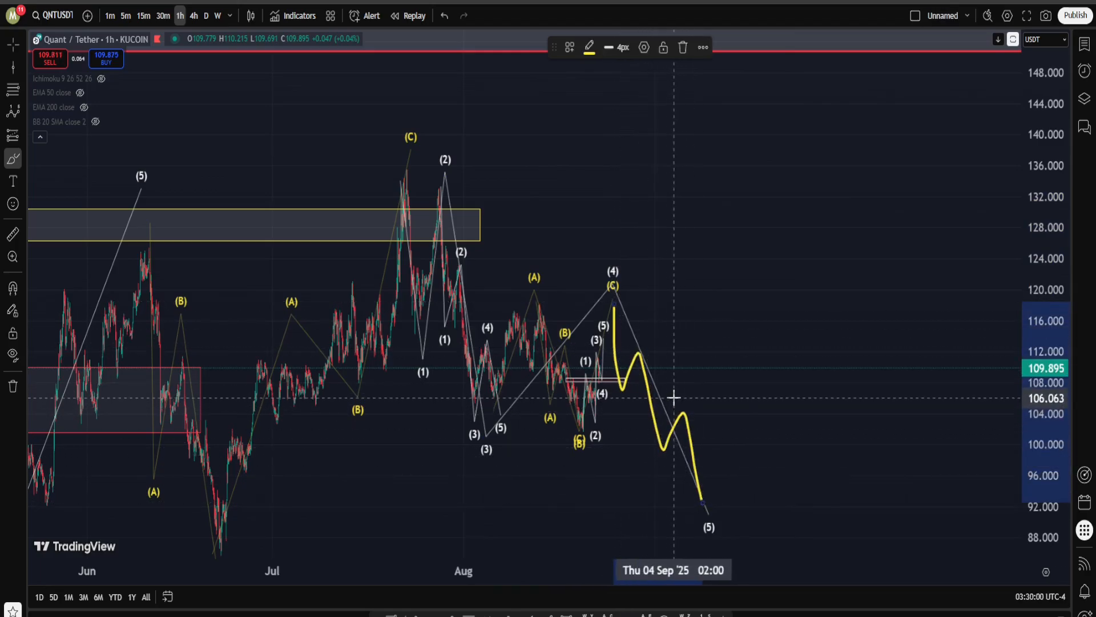
pyautogui.click(194, 15)
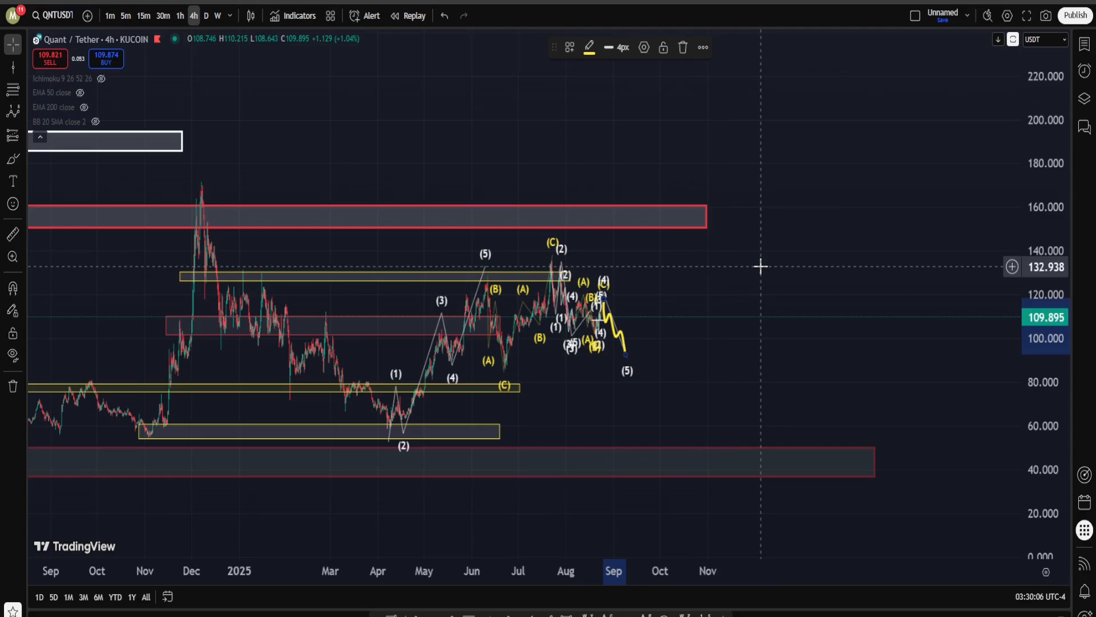
pyautogui.moveTo(891, 210)
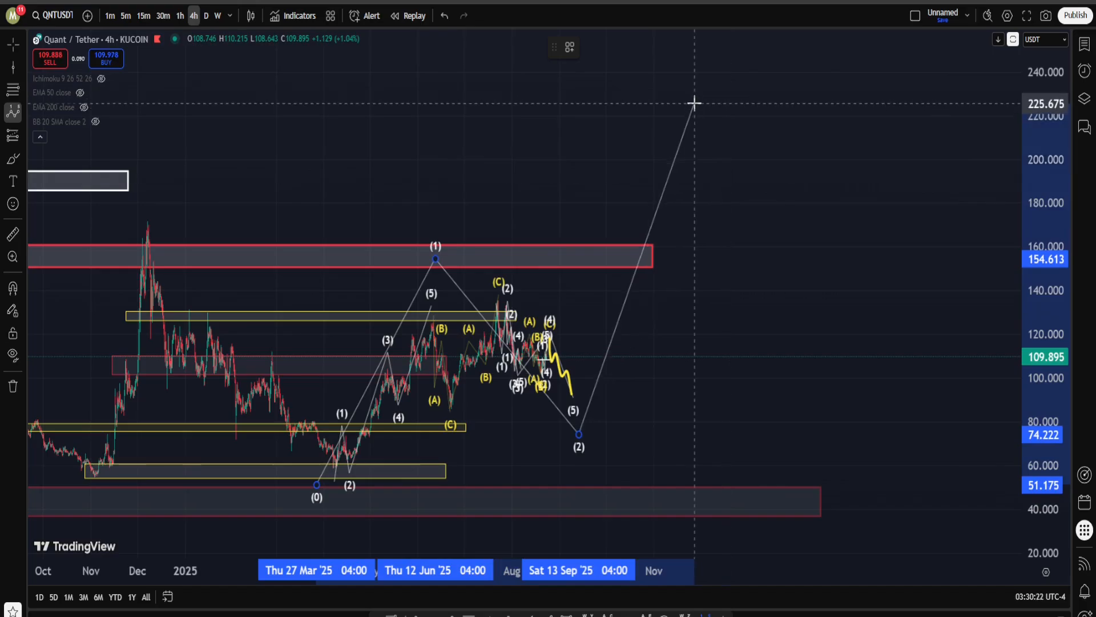
# Sketch a bullish wave projection toward 225, then return to 15-minute candles
pyautogui.moveTo(695, 104); pyautogui.dragTo(702, 71)
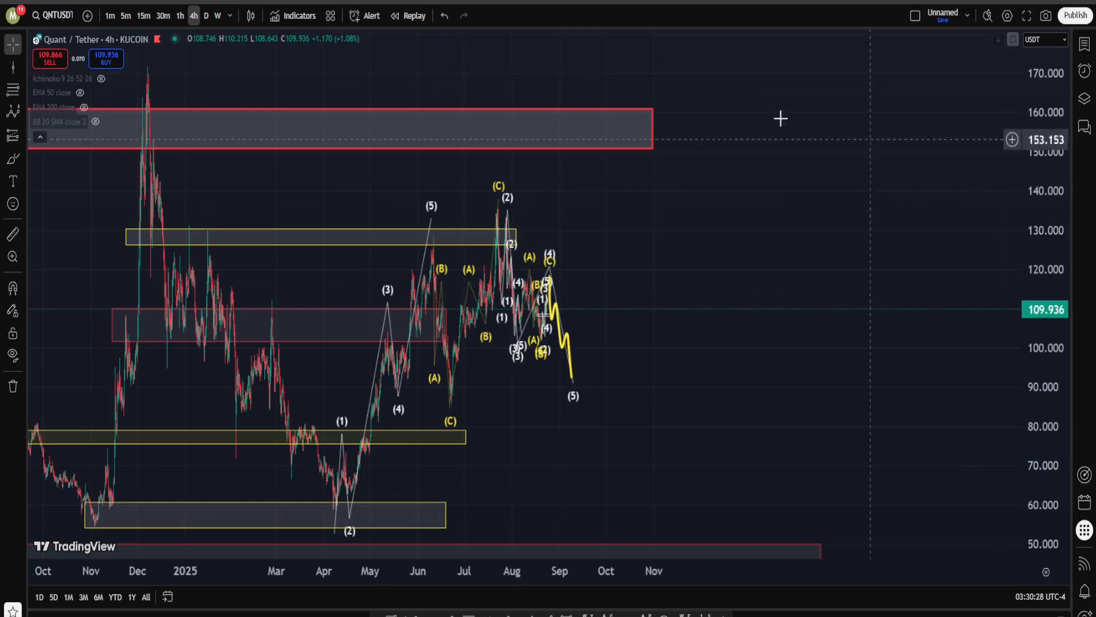
pyautogui.click(143, 14)
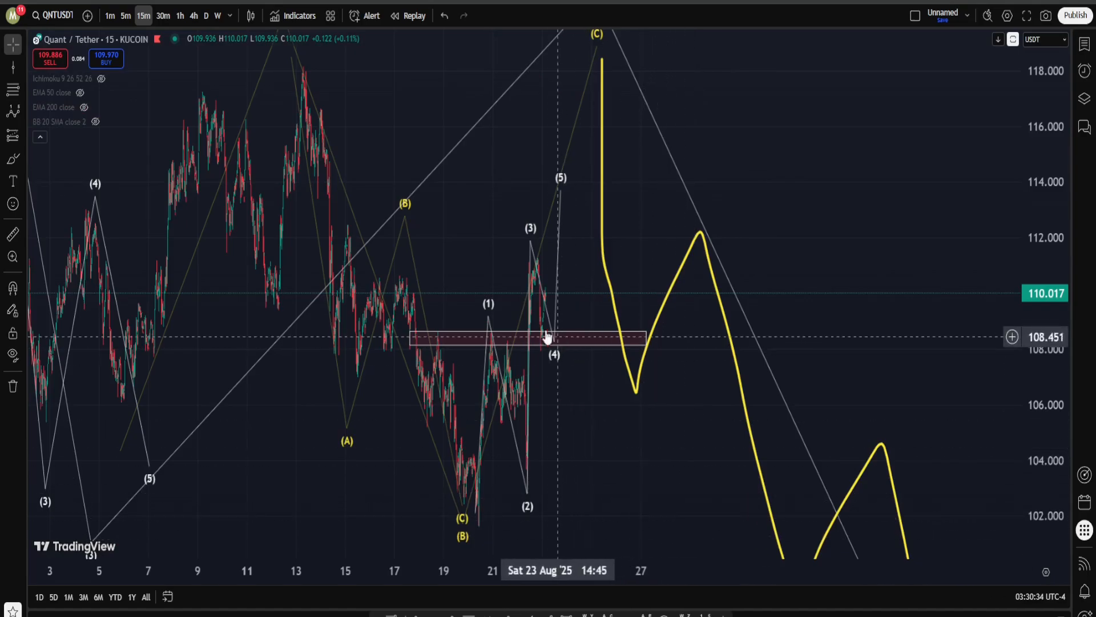
pyautogui.moveTo(571, 201)
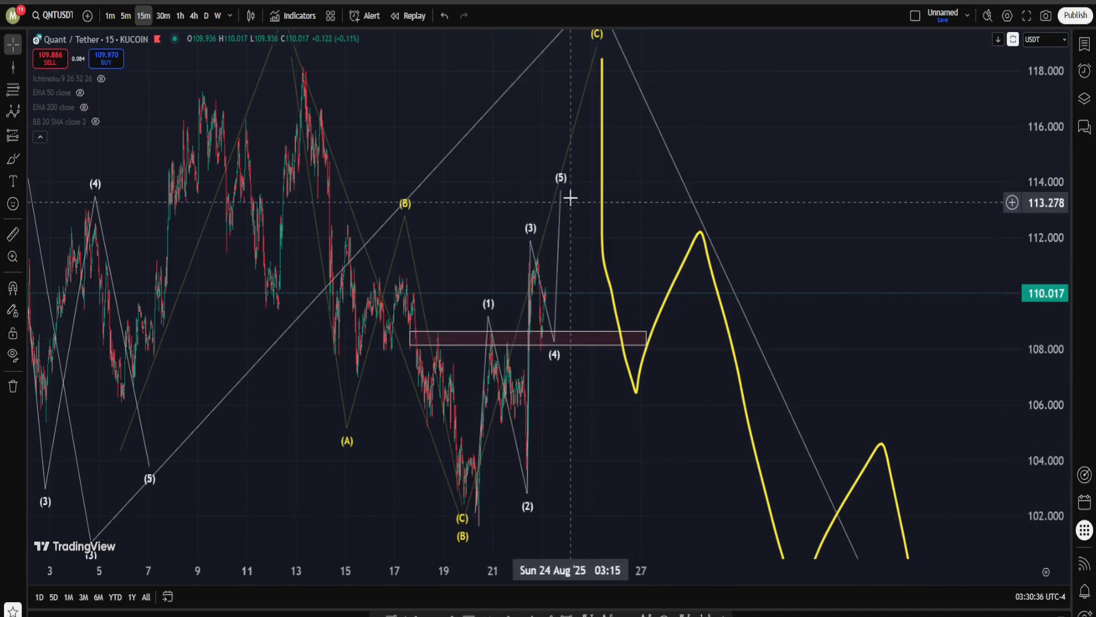